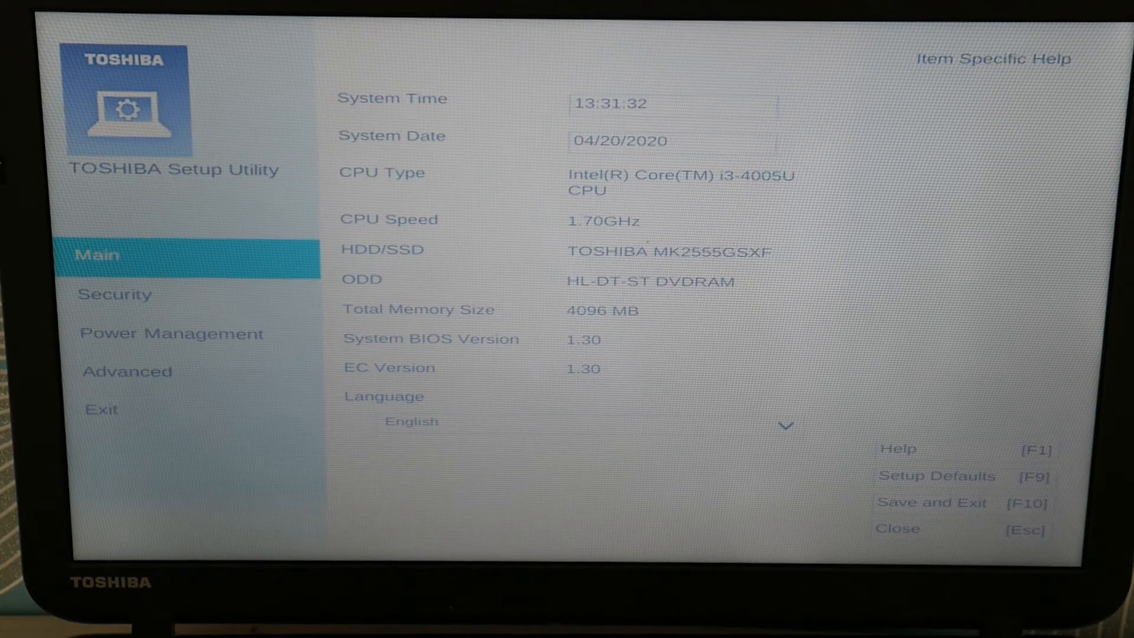
Step: From Advanced, confirm the boot priority with HDD/SSD first, ahead of USB, ODD and LAN
click(126, 372)
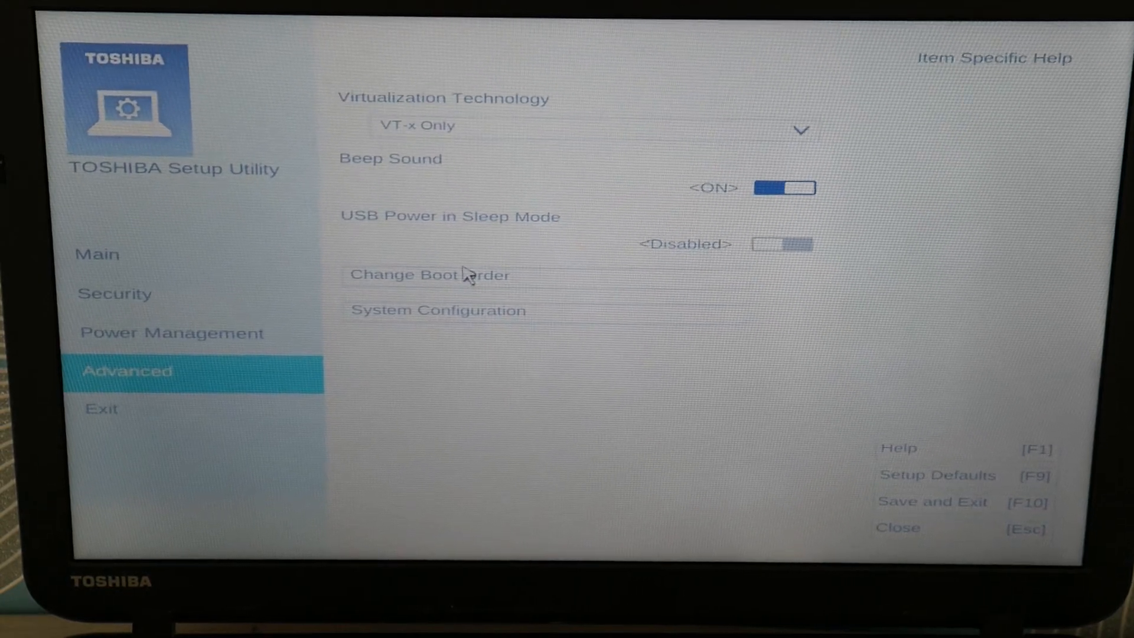
click(430, 275)
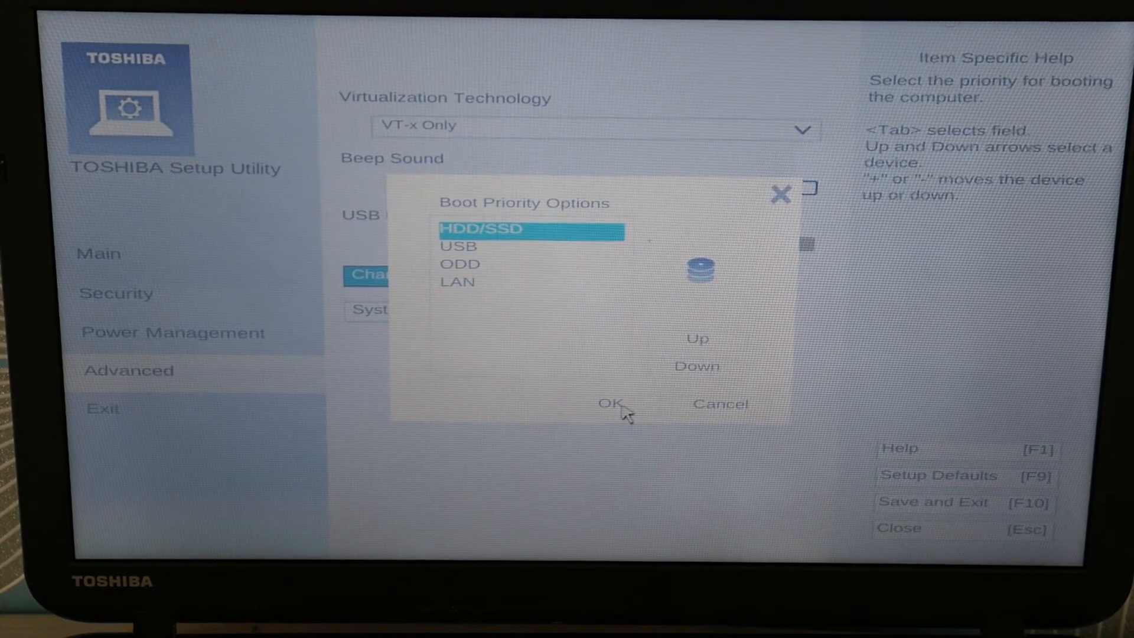
click(612, 404)
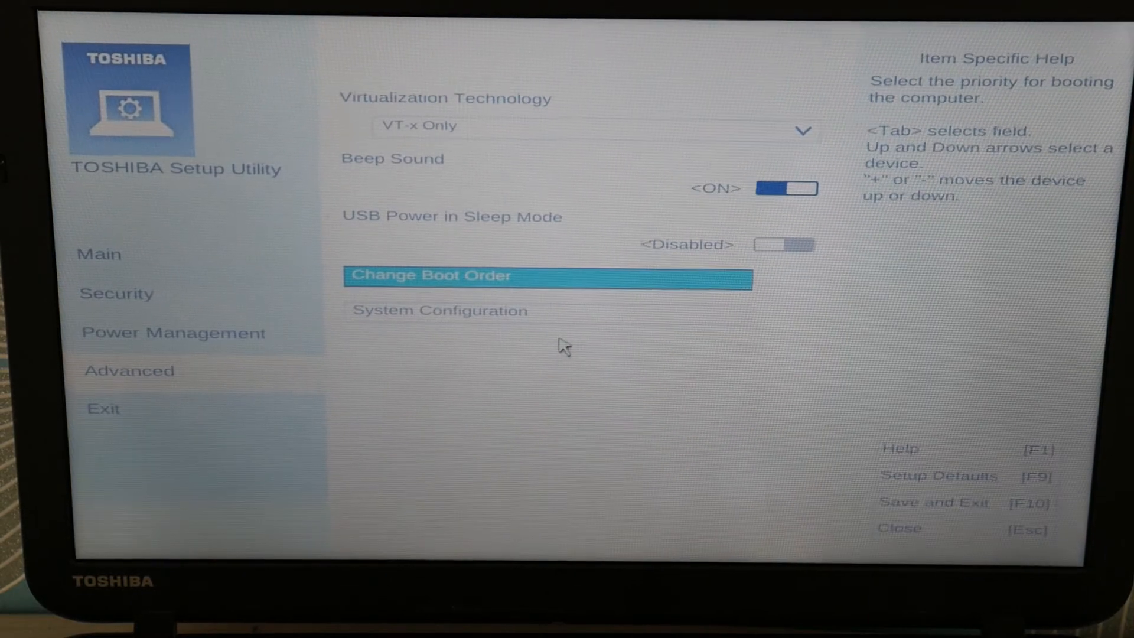
Step: Go to System Configuration, where Boot Mode shows UEFI and is still locked
key(Down)
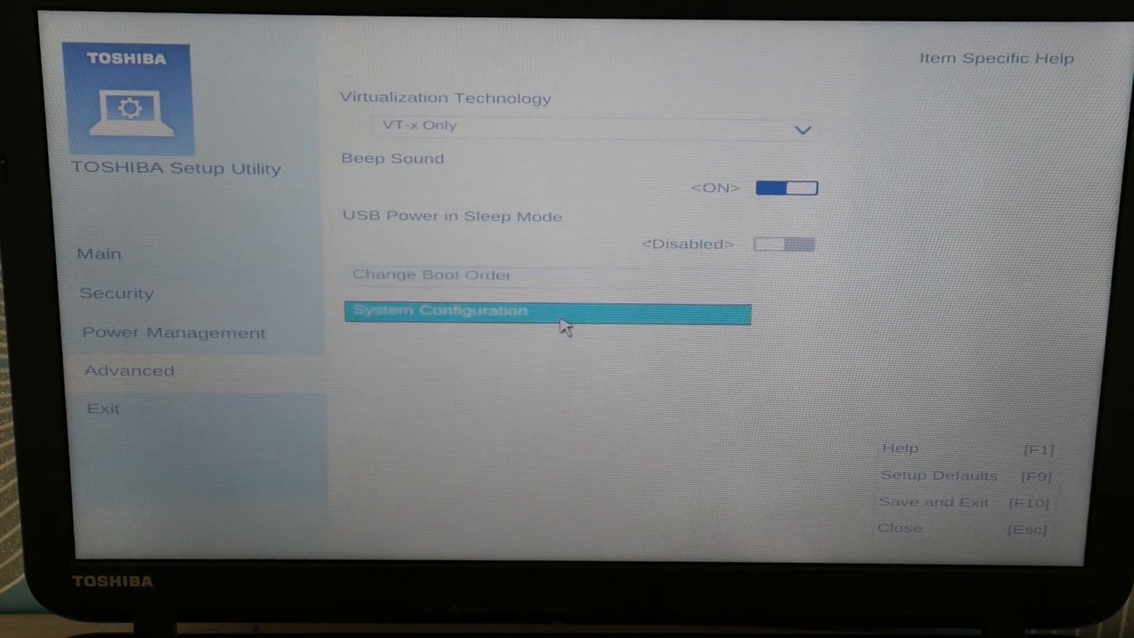
click(438, 311)
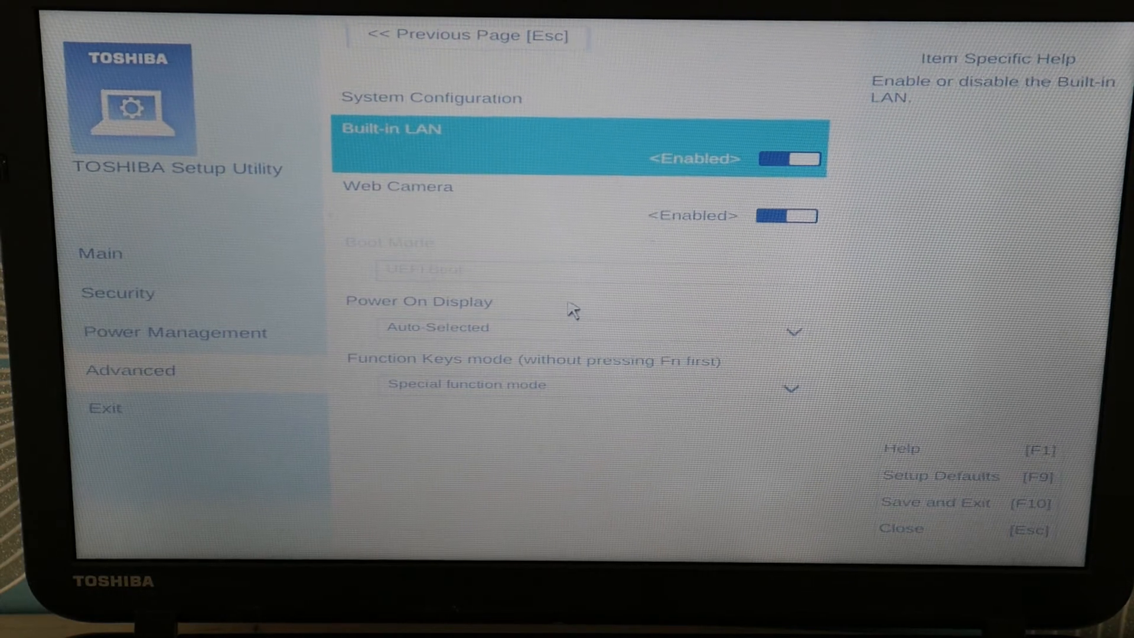
mouse_move(518, 293)
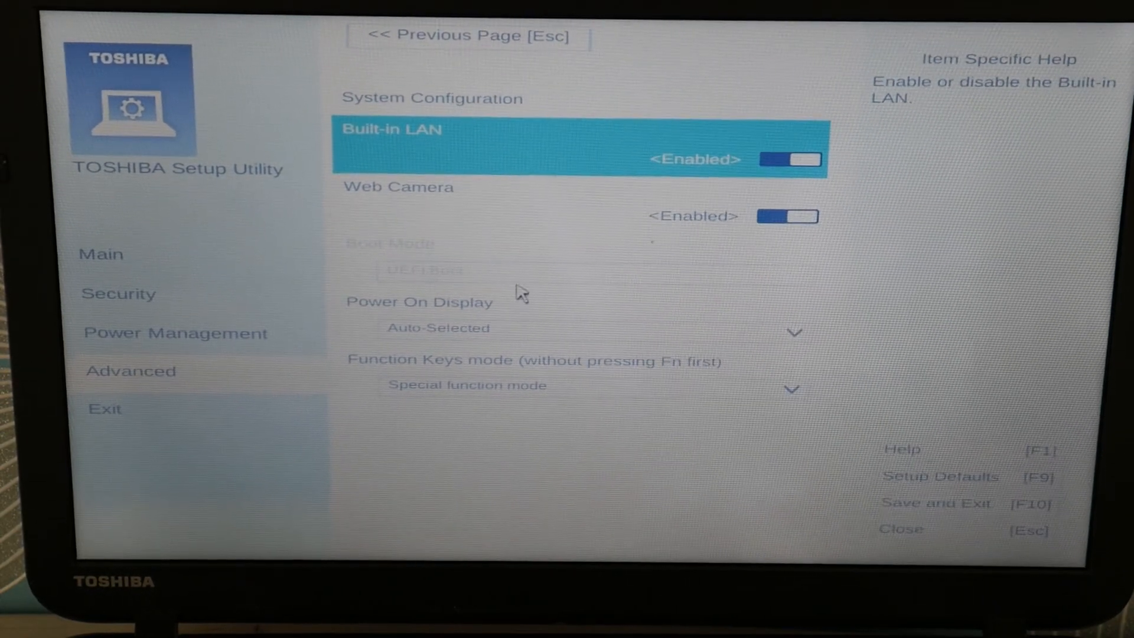
mouse_move(181, 296)
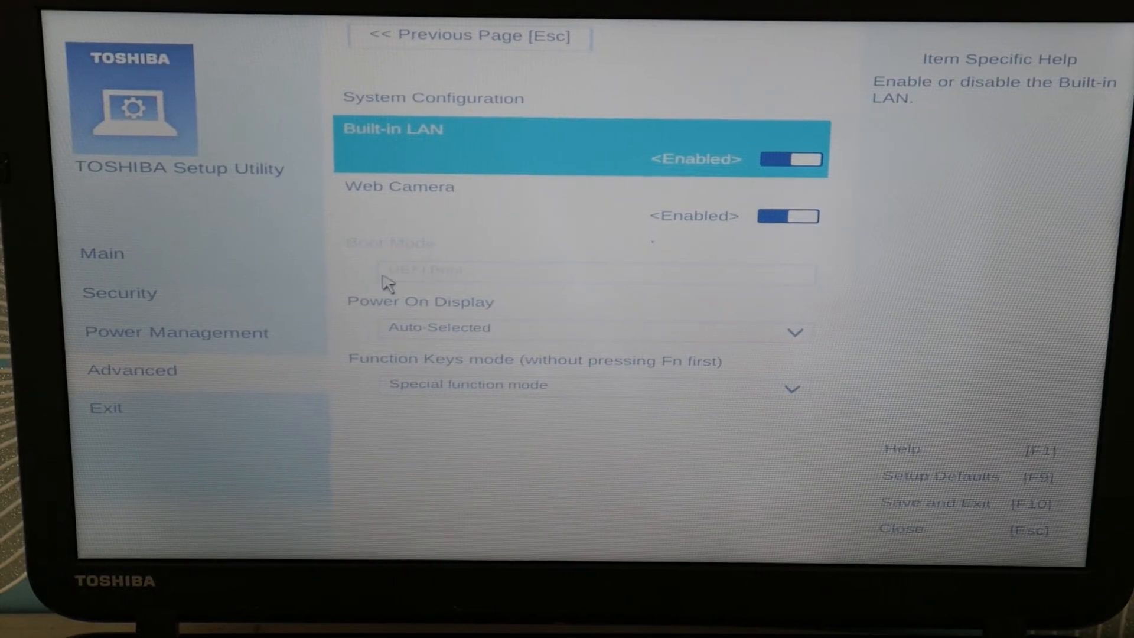
Step: Set Secure Boot to Disabled in Security, then return to the Advanced page
click(120, 293)
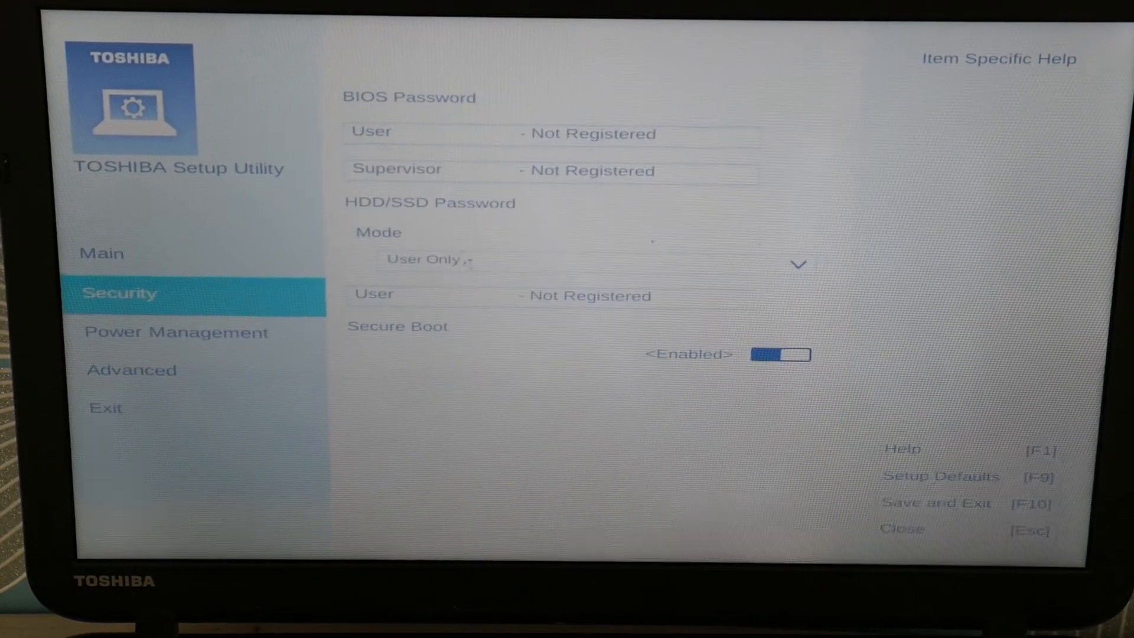
click(781, 355)
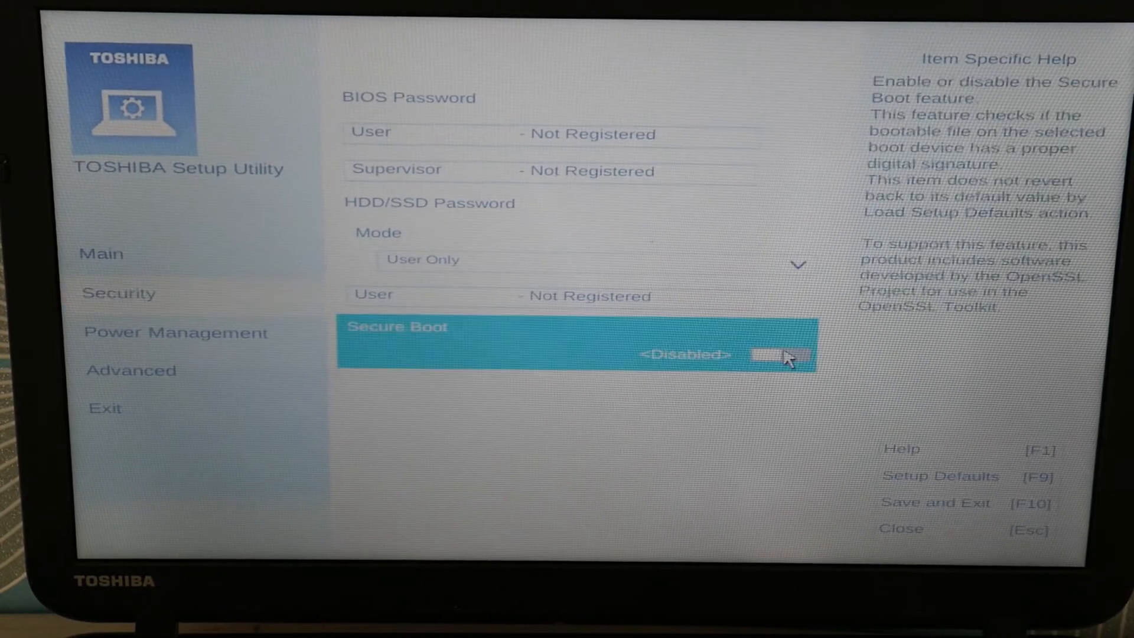
mouse_move(119, 372)
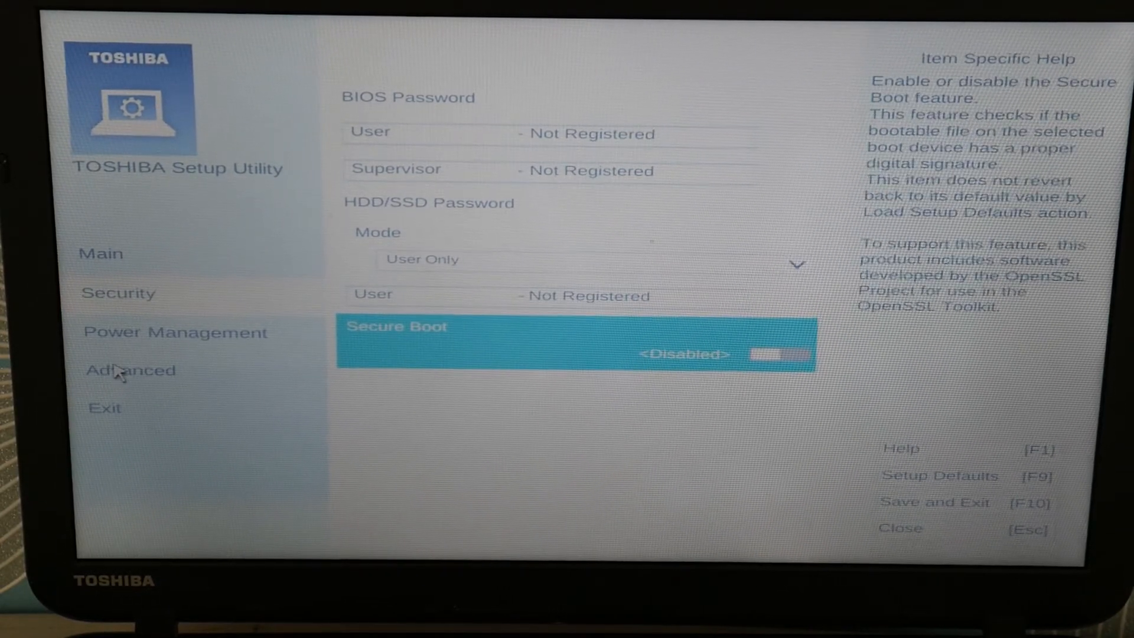
click(130, 370)
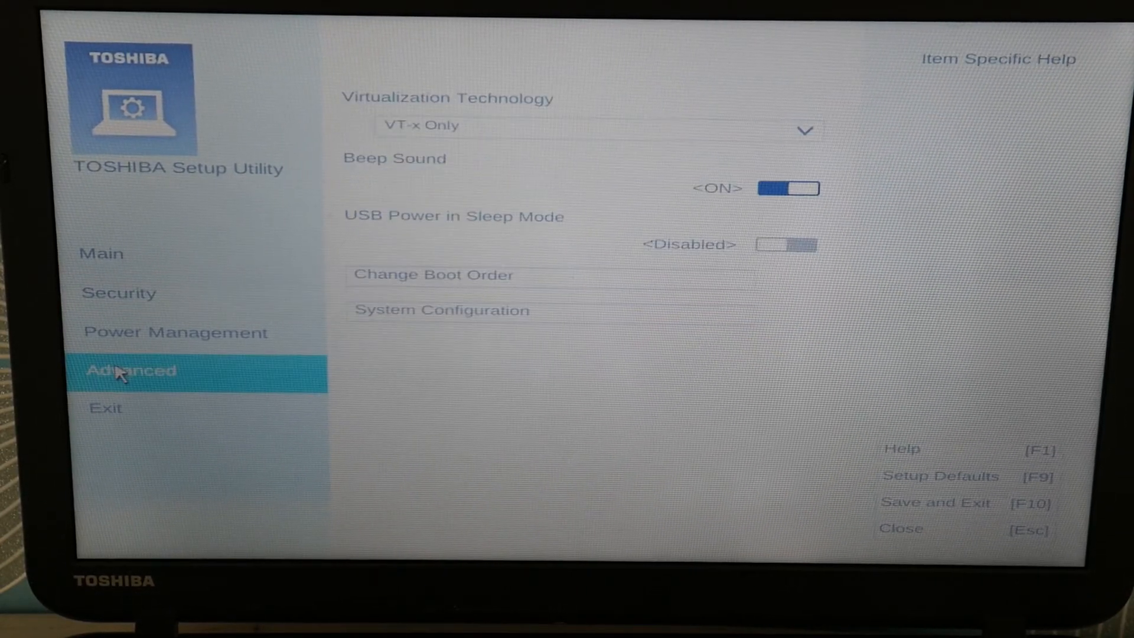
mouse_move(449, 282)
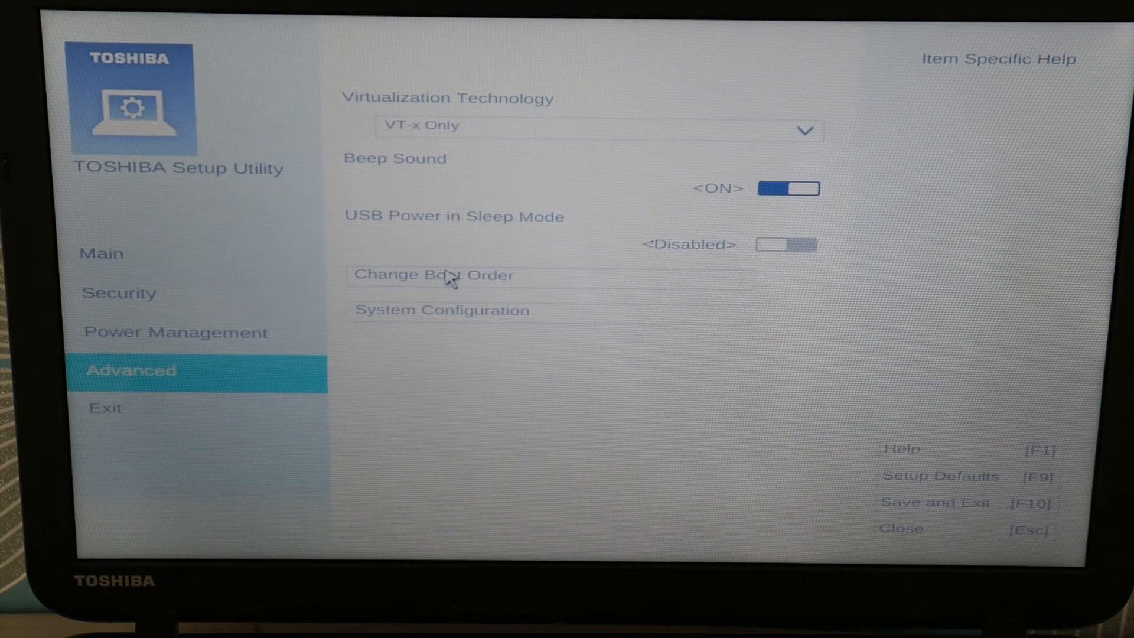
click(432, 275)
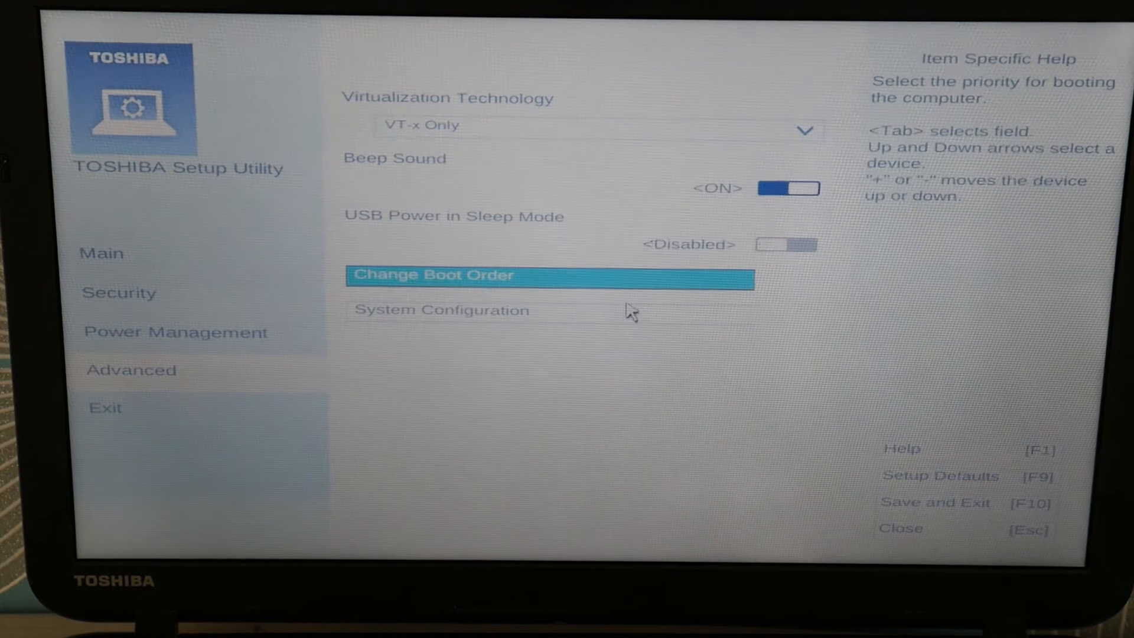
Step: In System Configuration, browse UEFI Boot / CSM Boot and keep UEFI Boot selected
click(441, 309)
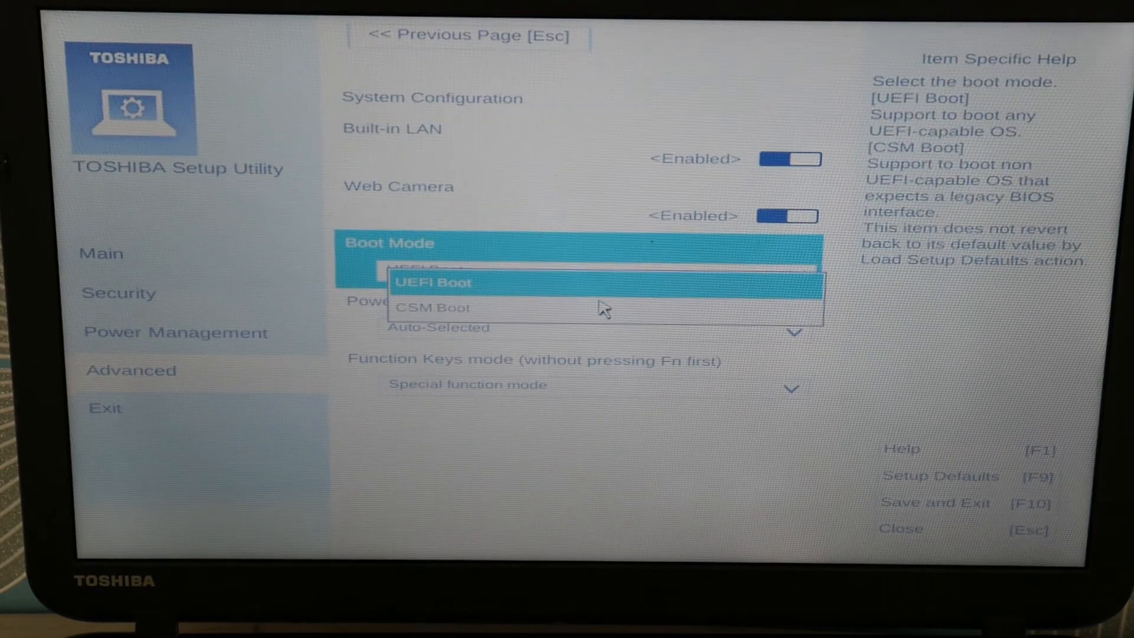
click(435, 308)
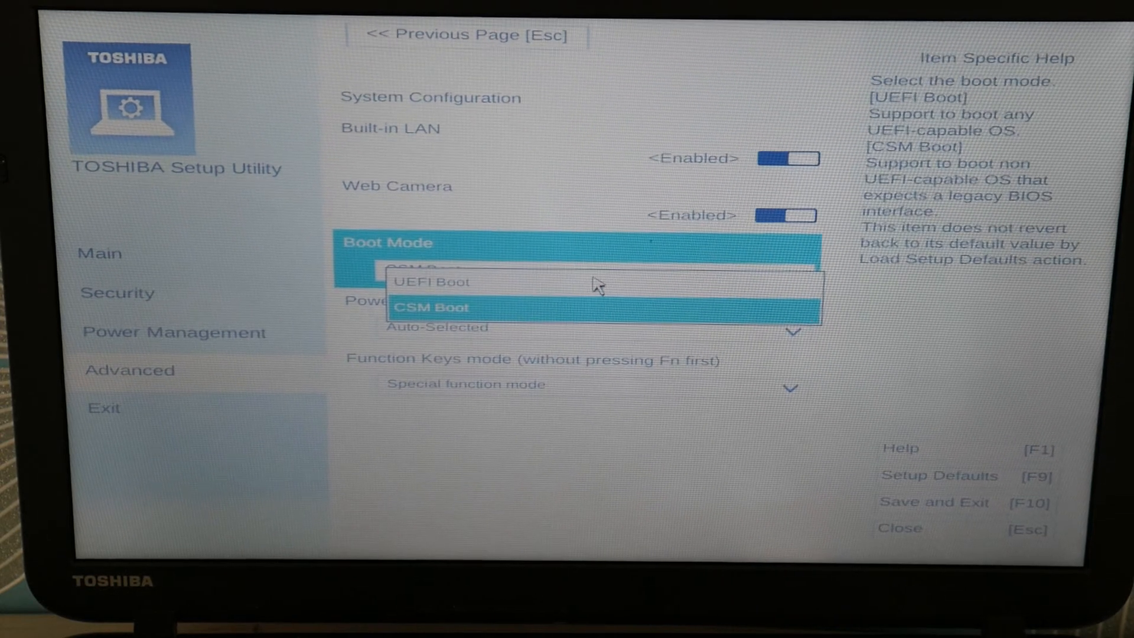
click(434, 282)
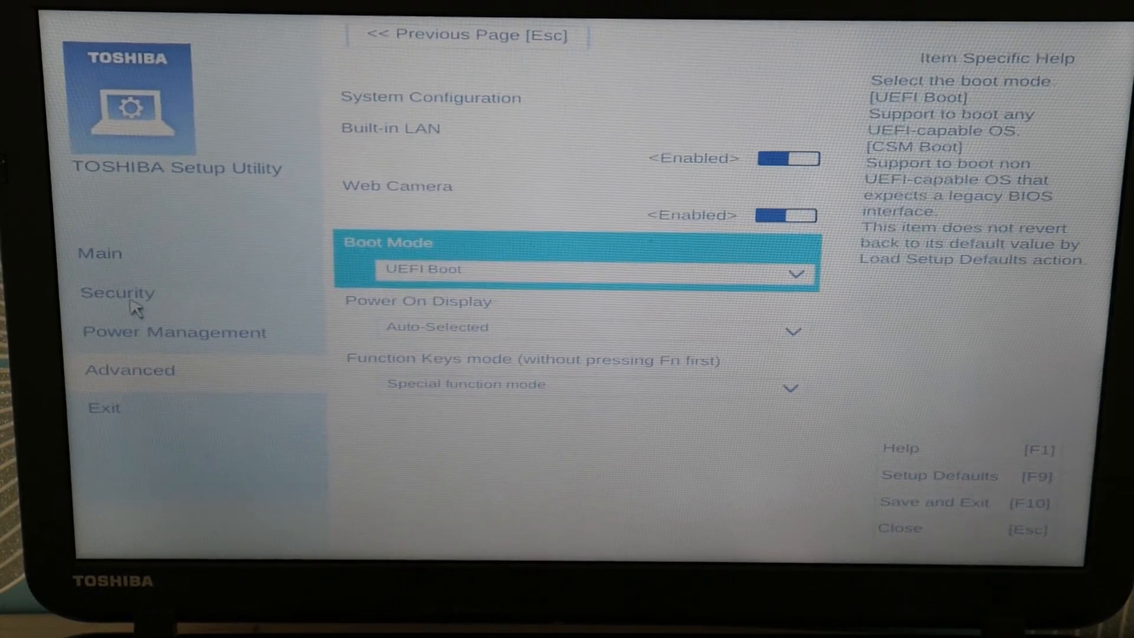
Step: Return to the Security page to set Secure Boot back to Enabled
click(117, 293)
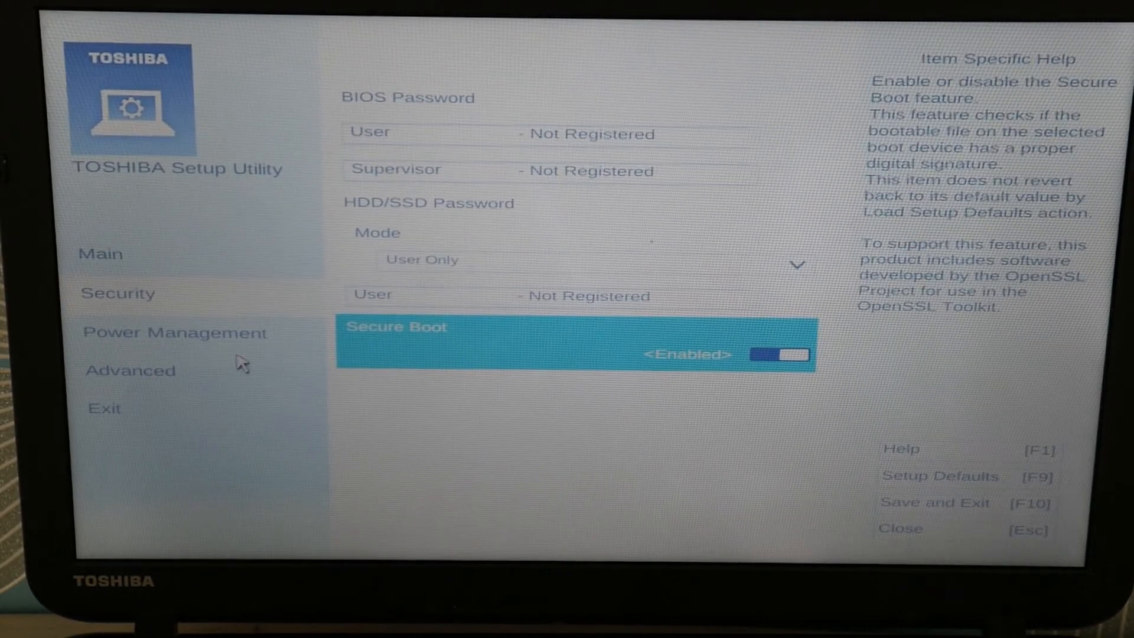
mouse_move(616, 442)
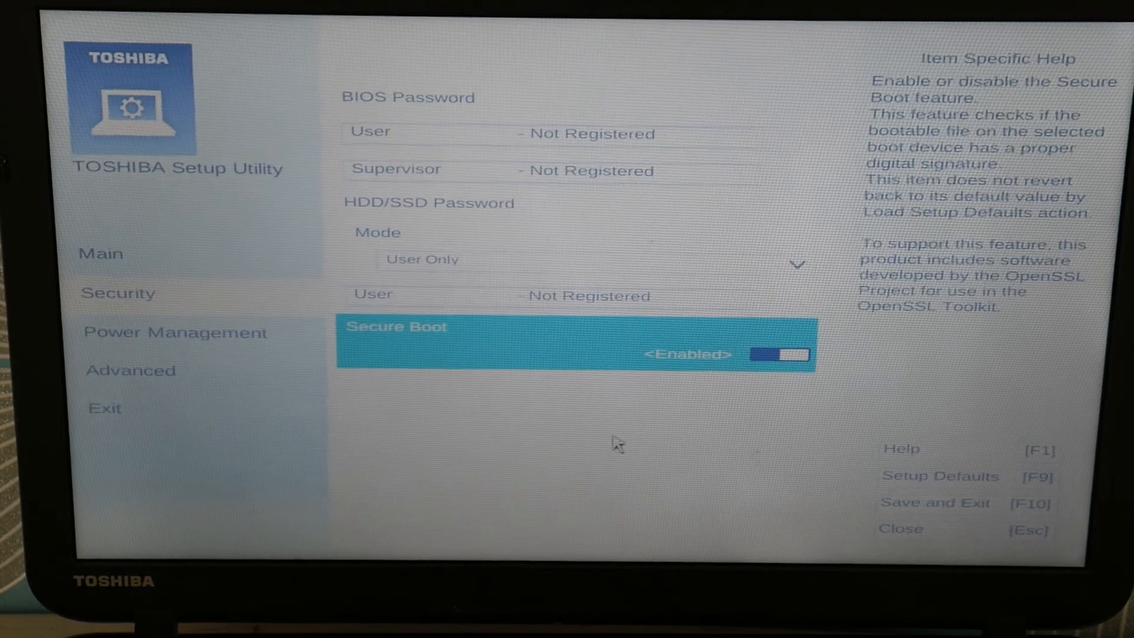
mouse_move(913, 511)
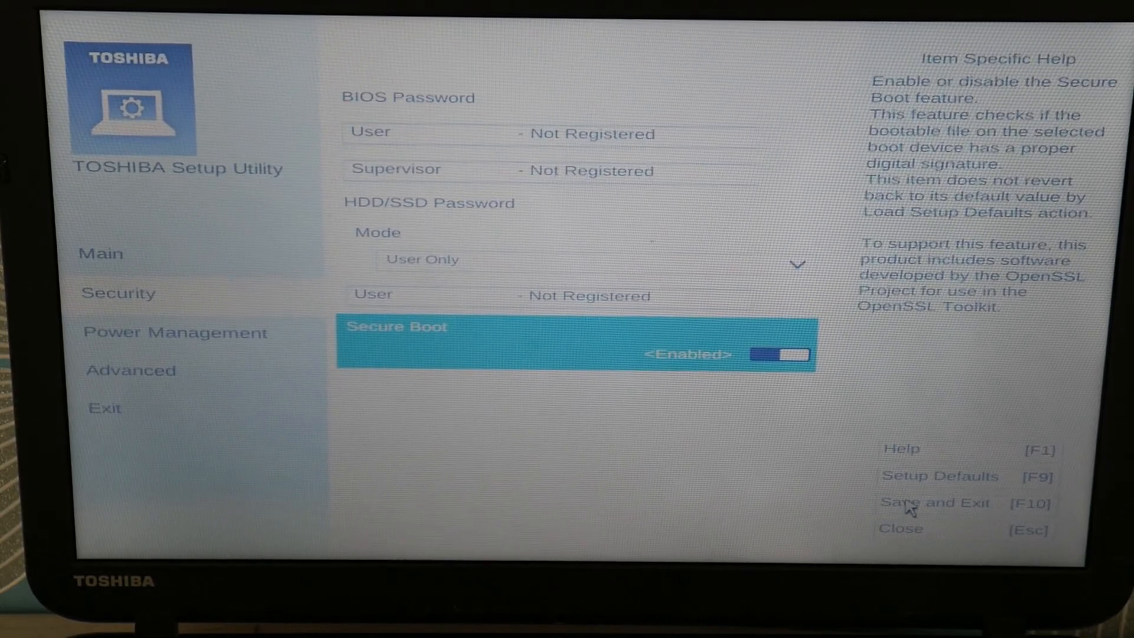